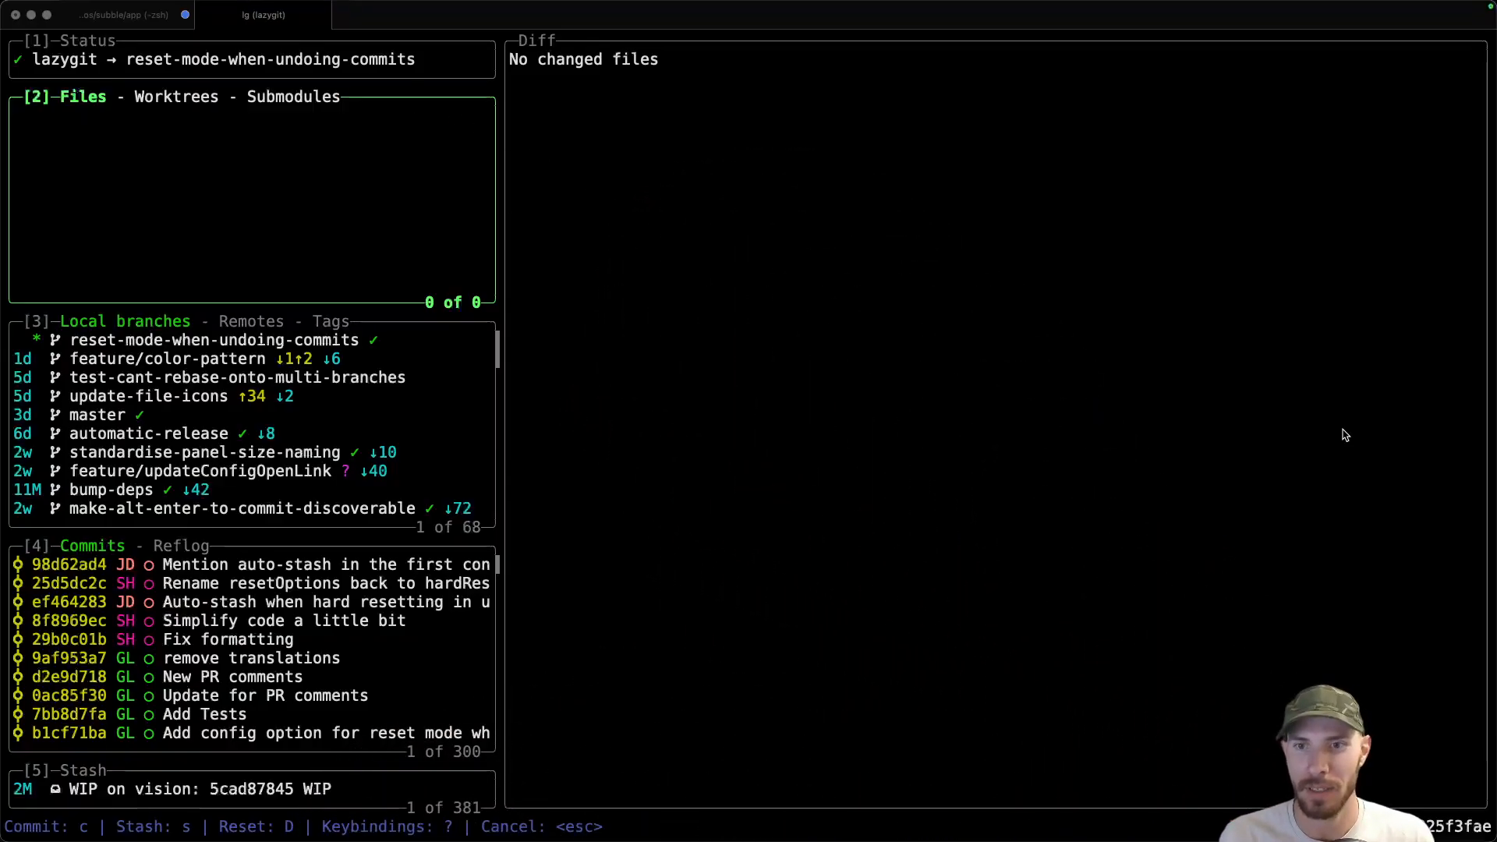
Step: Review PR #4167 about restoring files when undoing a commit, then return to lazygit
key("ctrl+t")
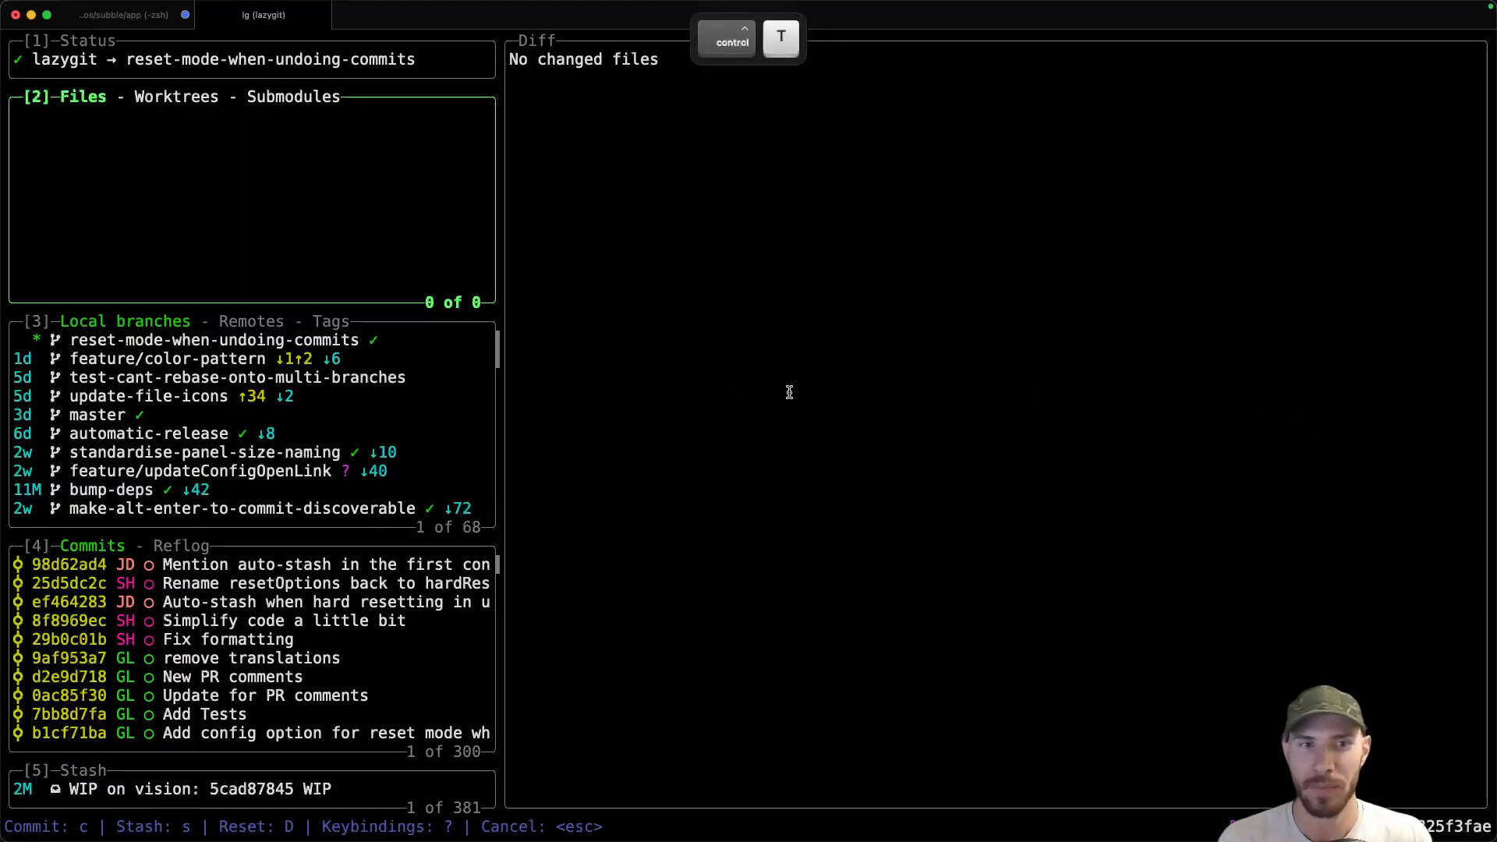
mouse_move(831, 368)
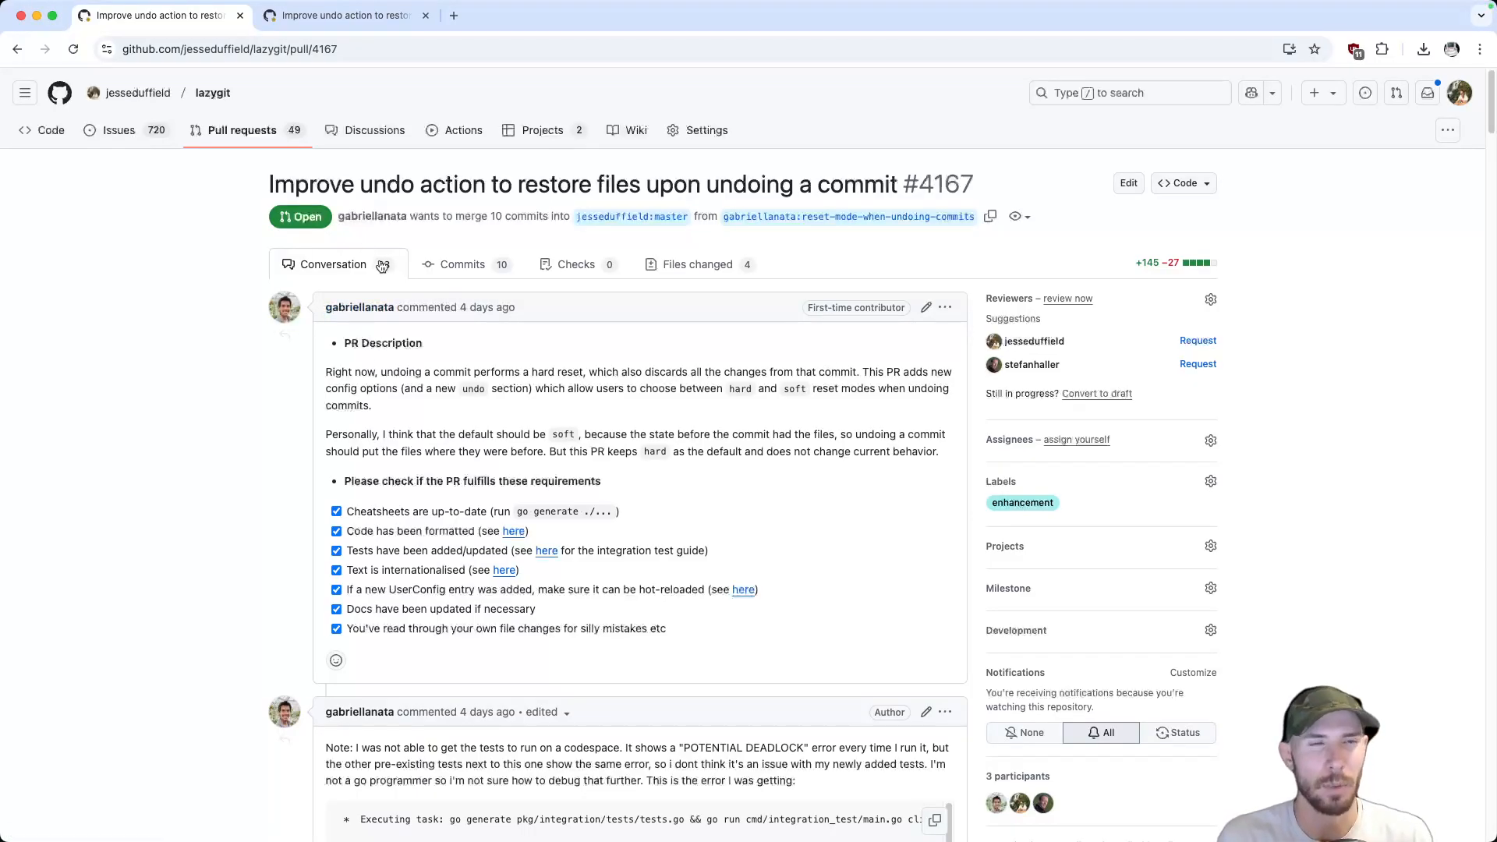
mouse_move(382, 265)
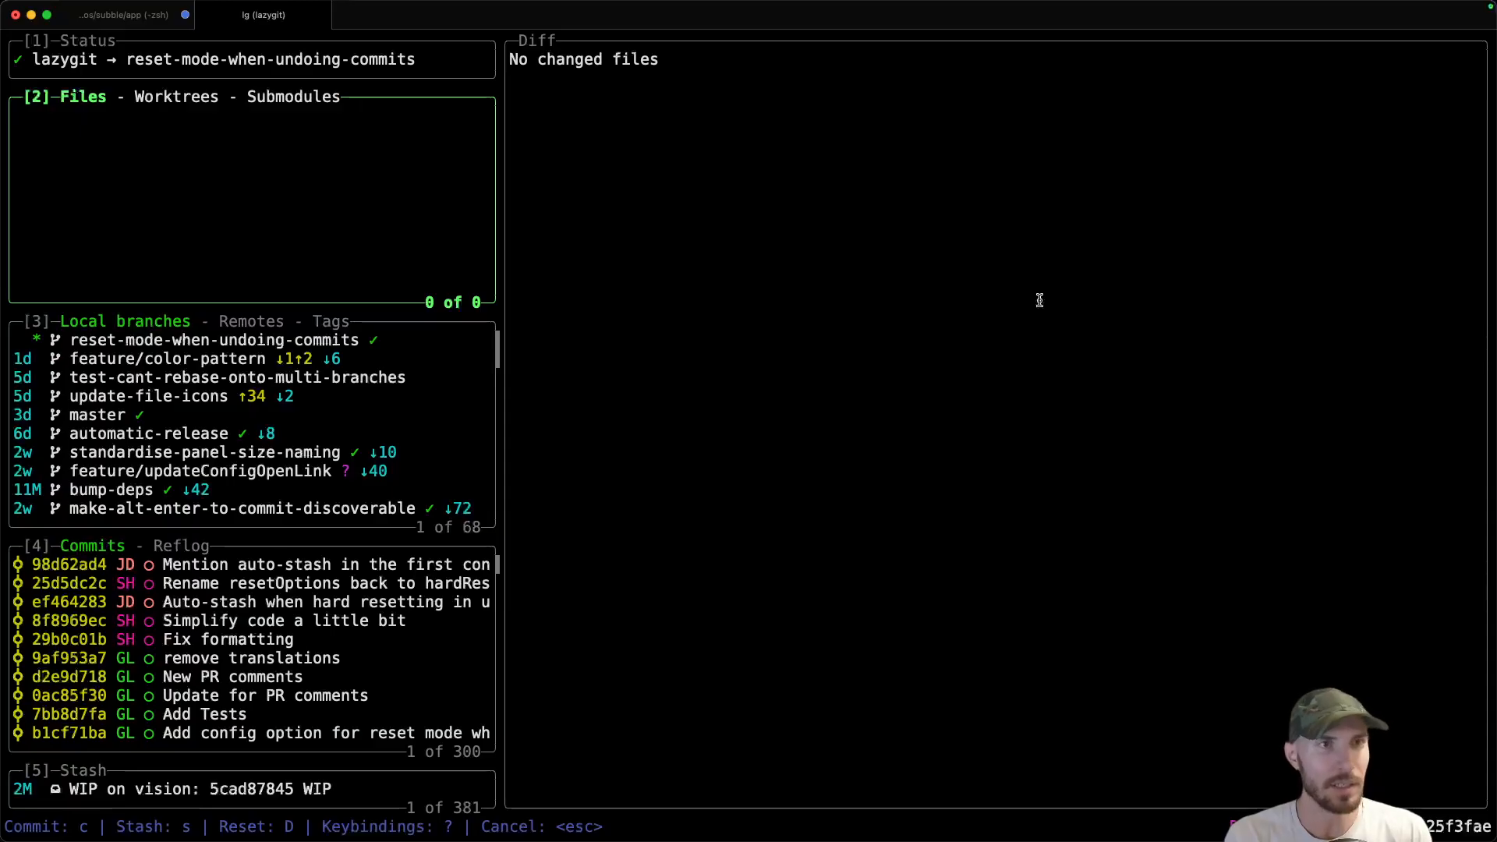
Step: Add a "// test" comment line to rebase_onto.go in Visual Studio Code
key("Return")
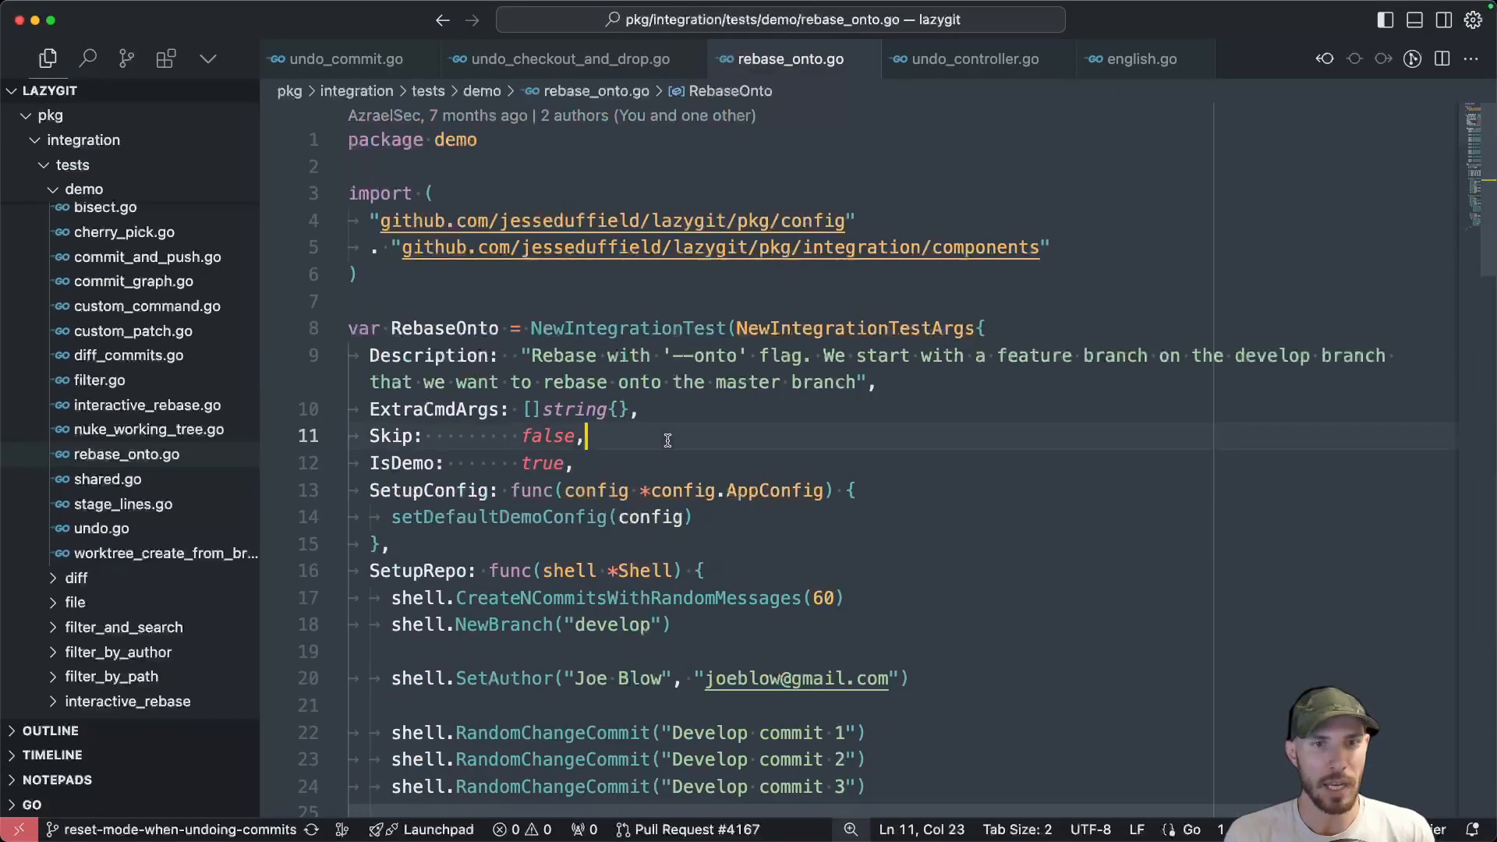
type("// test")
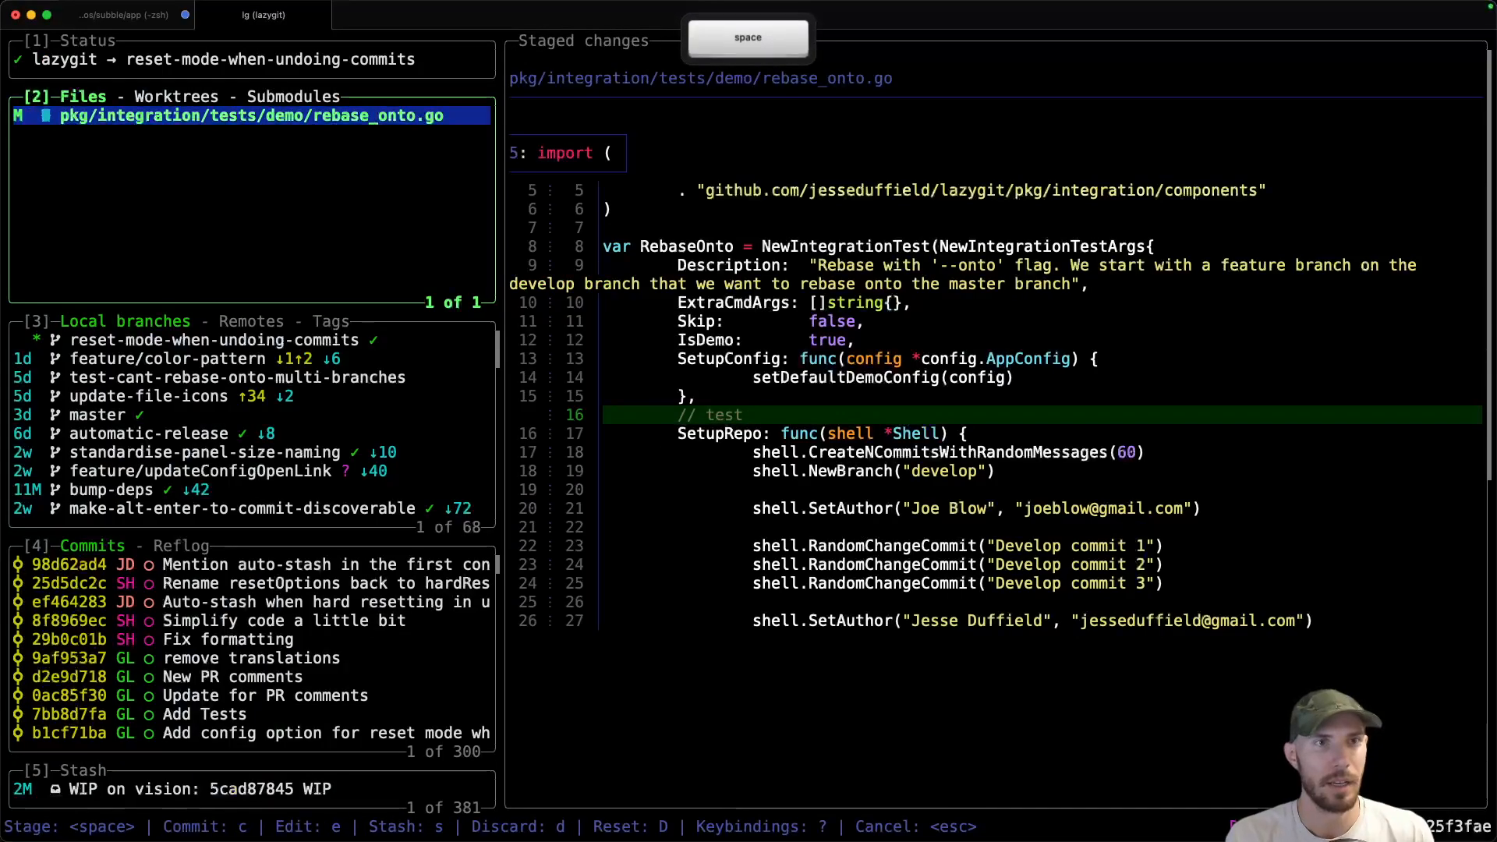
Step: Commit the staged test comment, check out feature/color-pattern, and request an undo of that checkout
key("c")
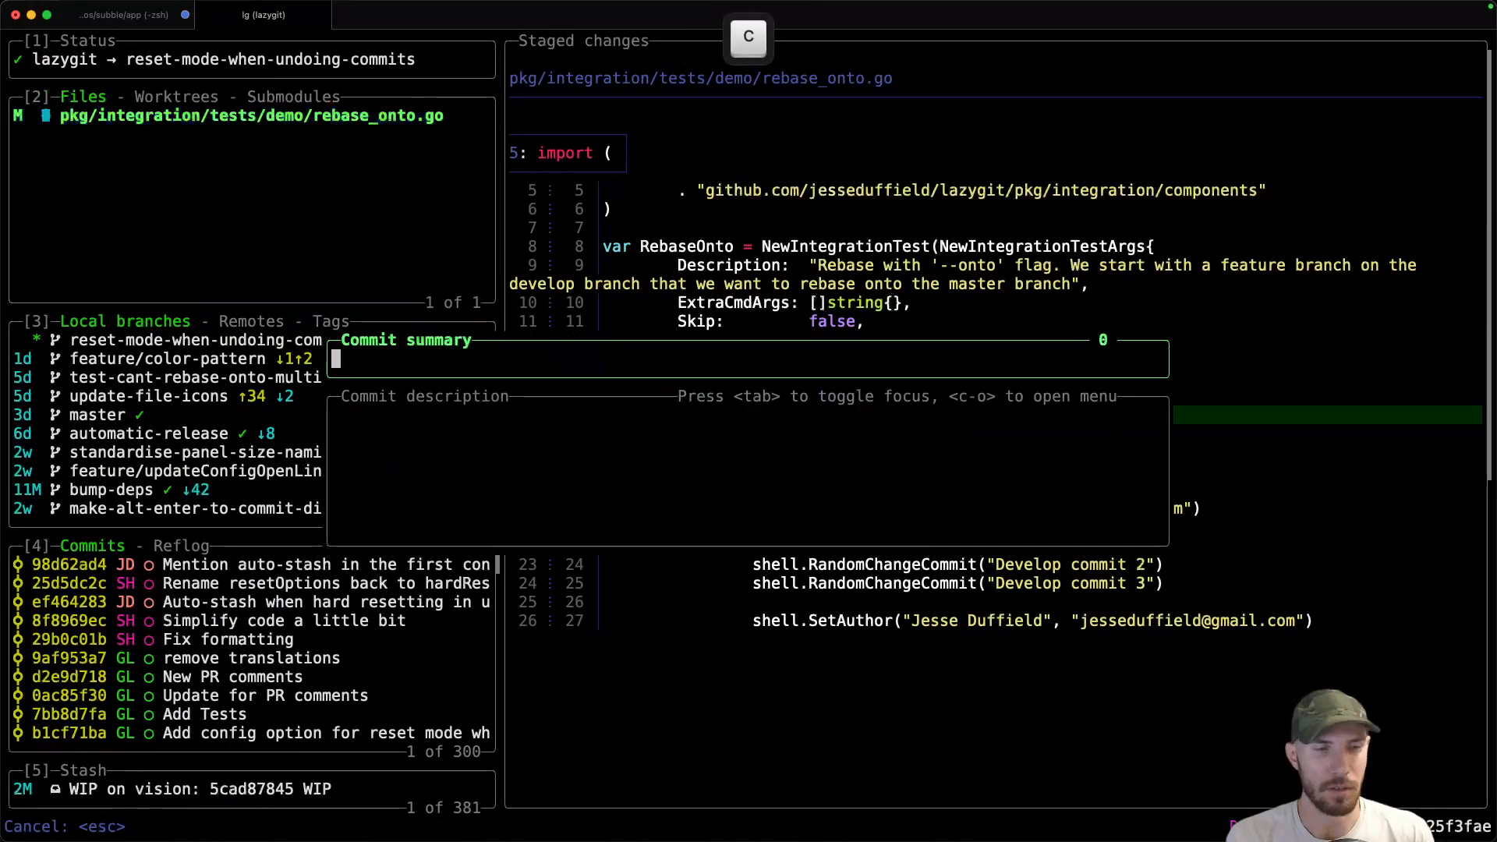
key("escape")
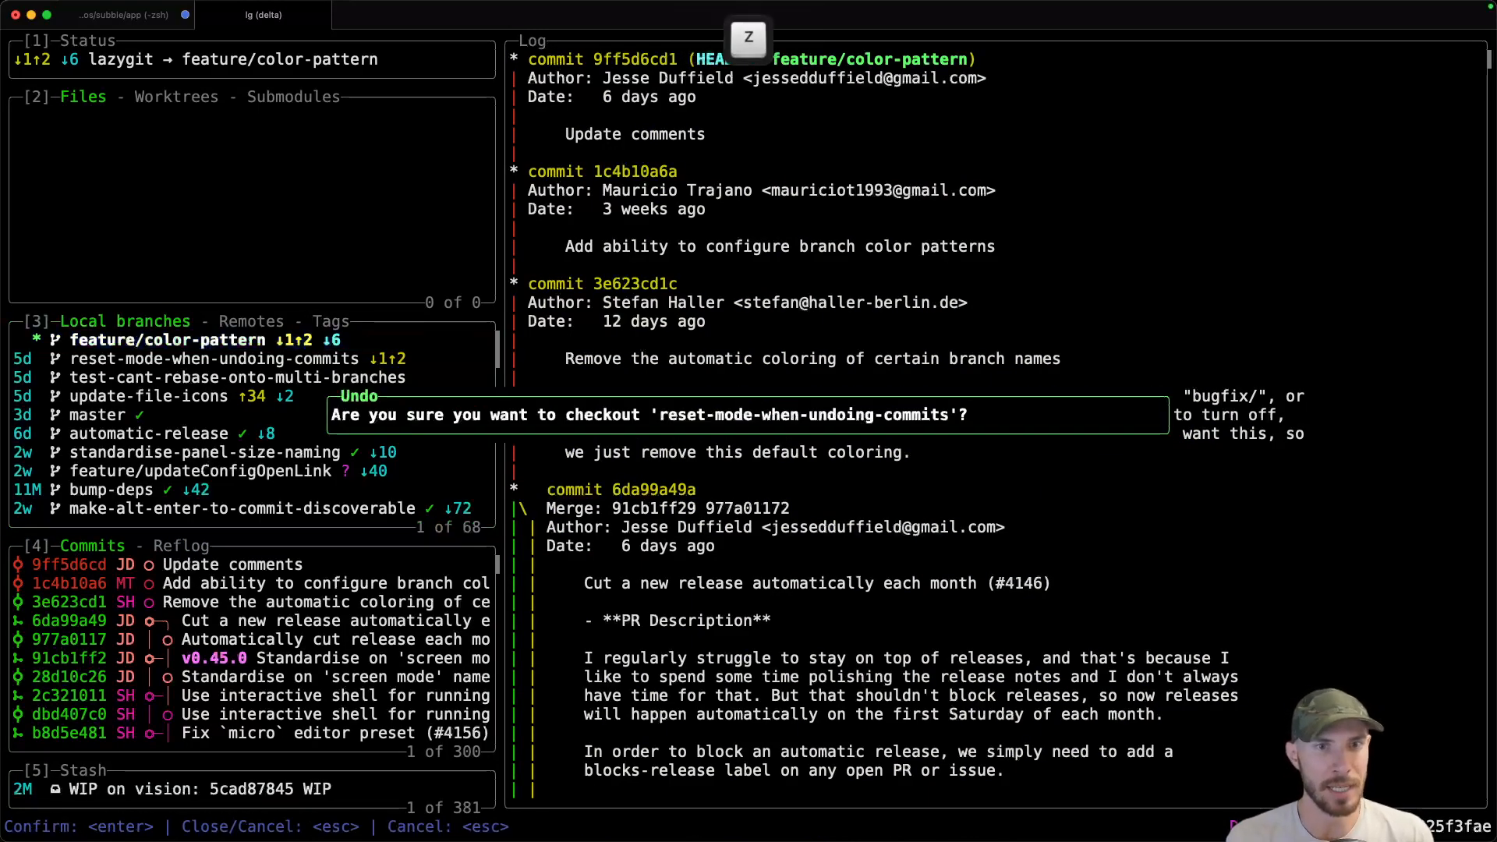
Step: Confirm the undo, returning to reset-mode-when-undoing-commits with rebase_onto.go staged again
key("enter")
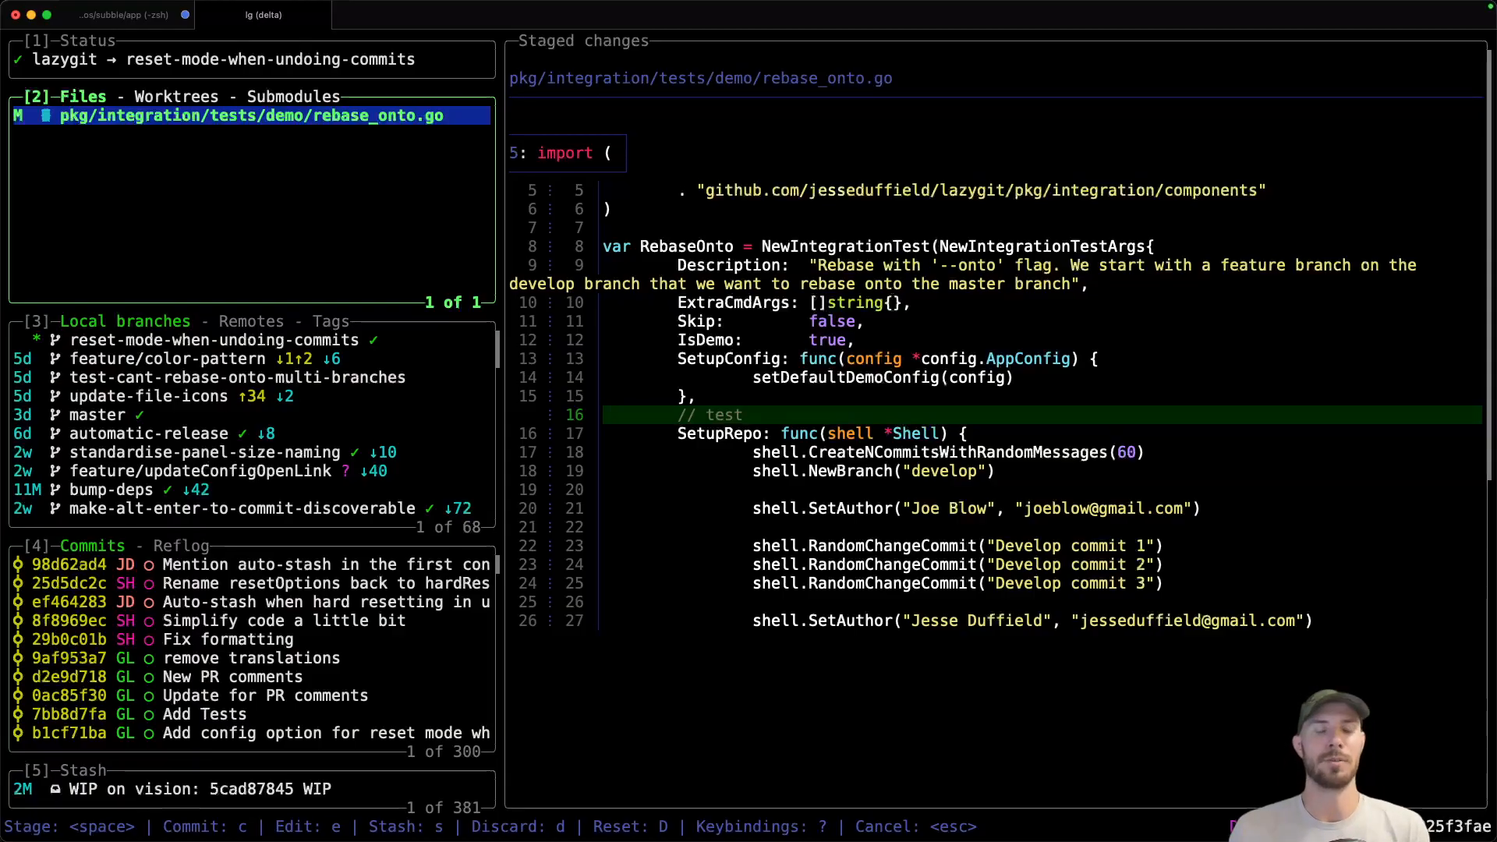
Step: On master, commit a throwaway 'asdasd' change and request its undo, raising the hard-reset warning
key("q")
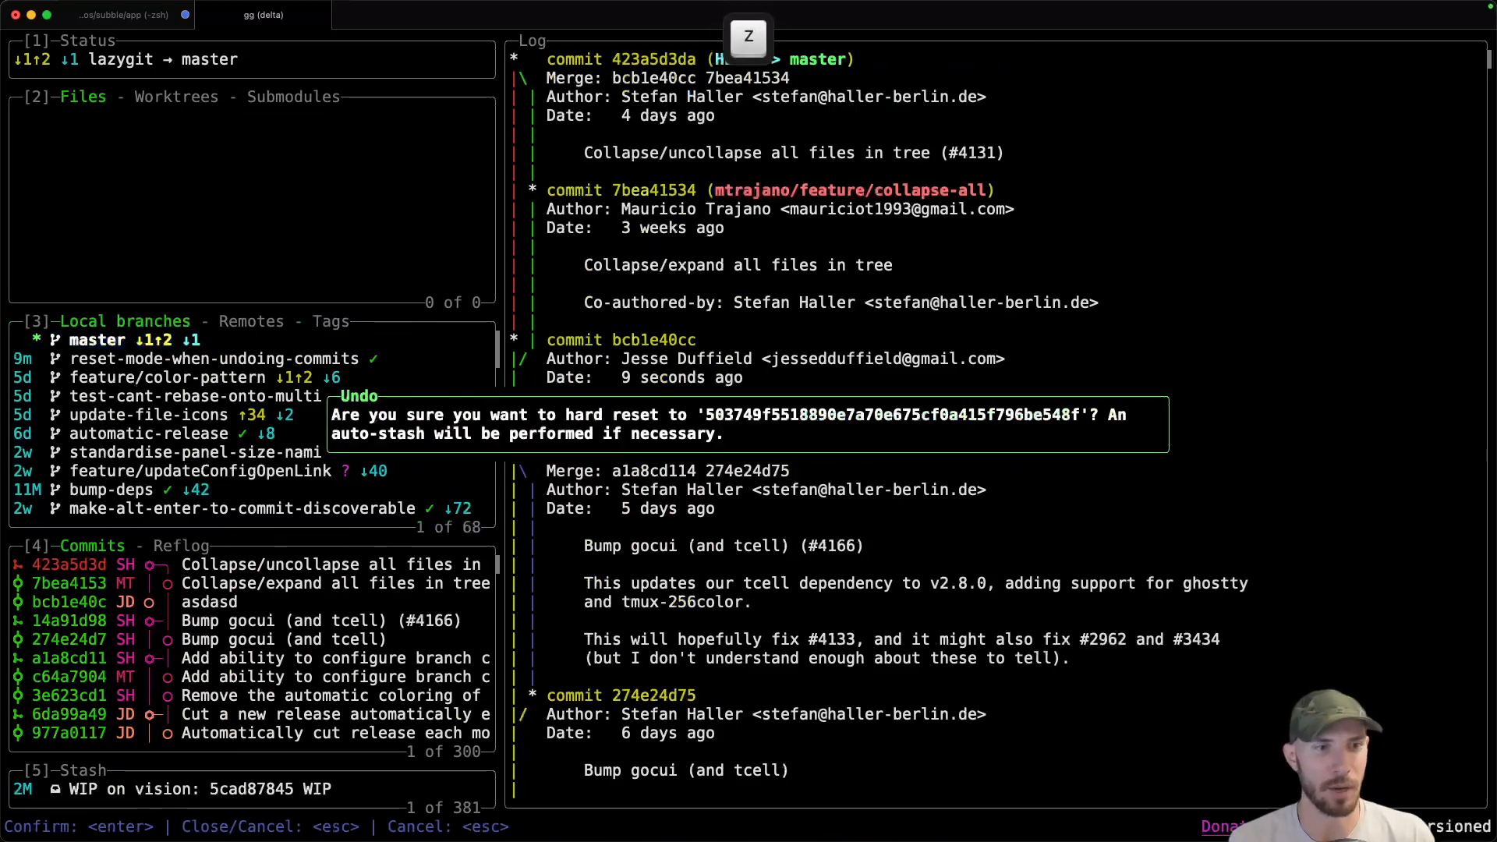
Step: Confirm the hard-reset undo, return to the branch, and request amending the Auto-stash commit ef464283
key("Return")
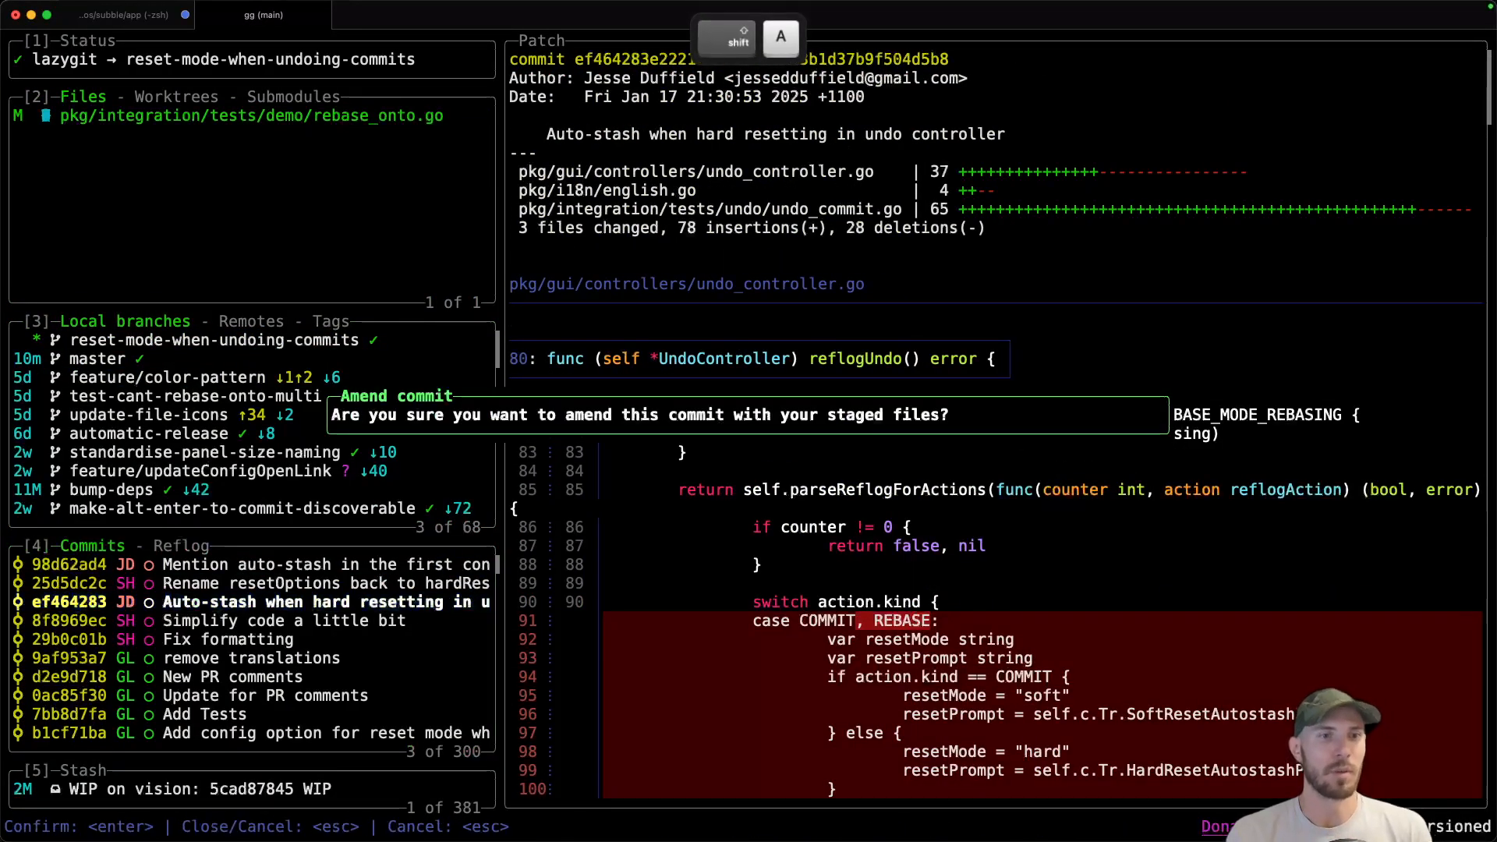
Step: Amend the Auto-stash commit with rebase_onto.go and view its changed files including english.go
key("enter")
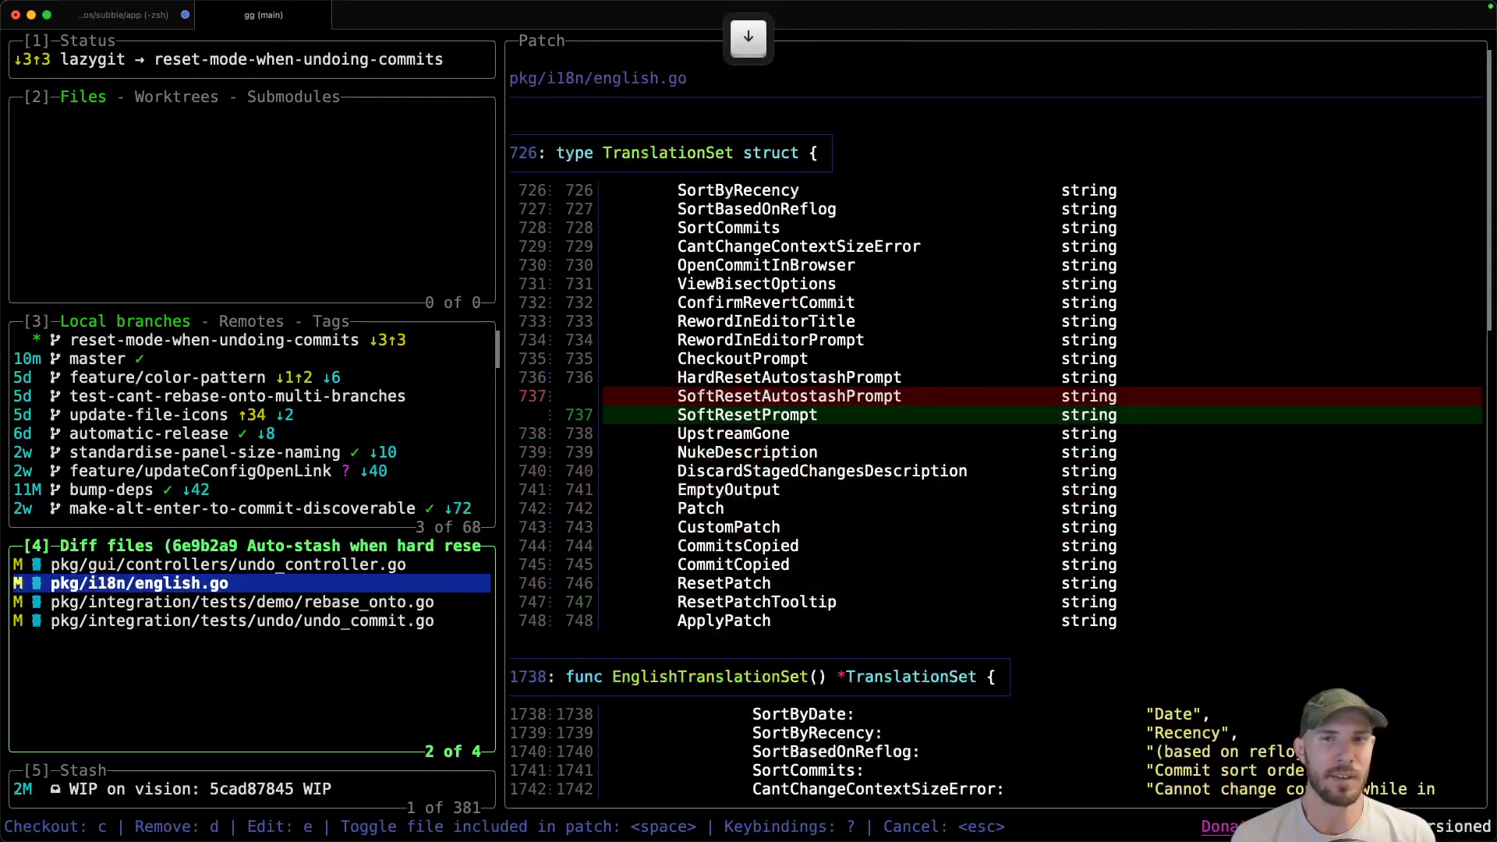
Step: Show the reflog listing the recent amend and rebase steps, HEAD at 846a62d1
left_click(229, 564)
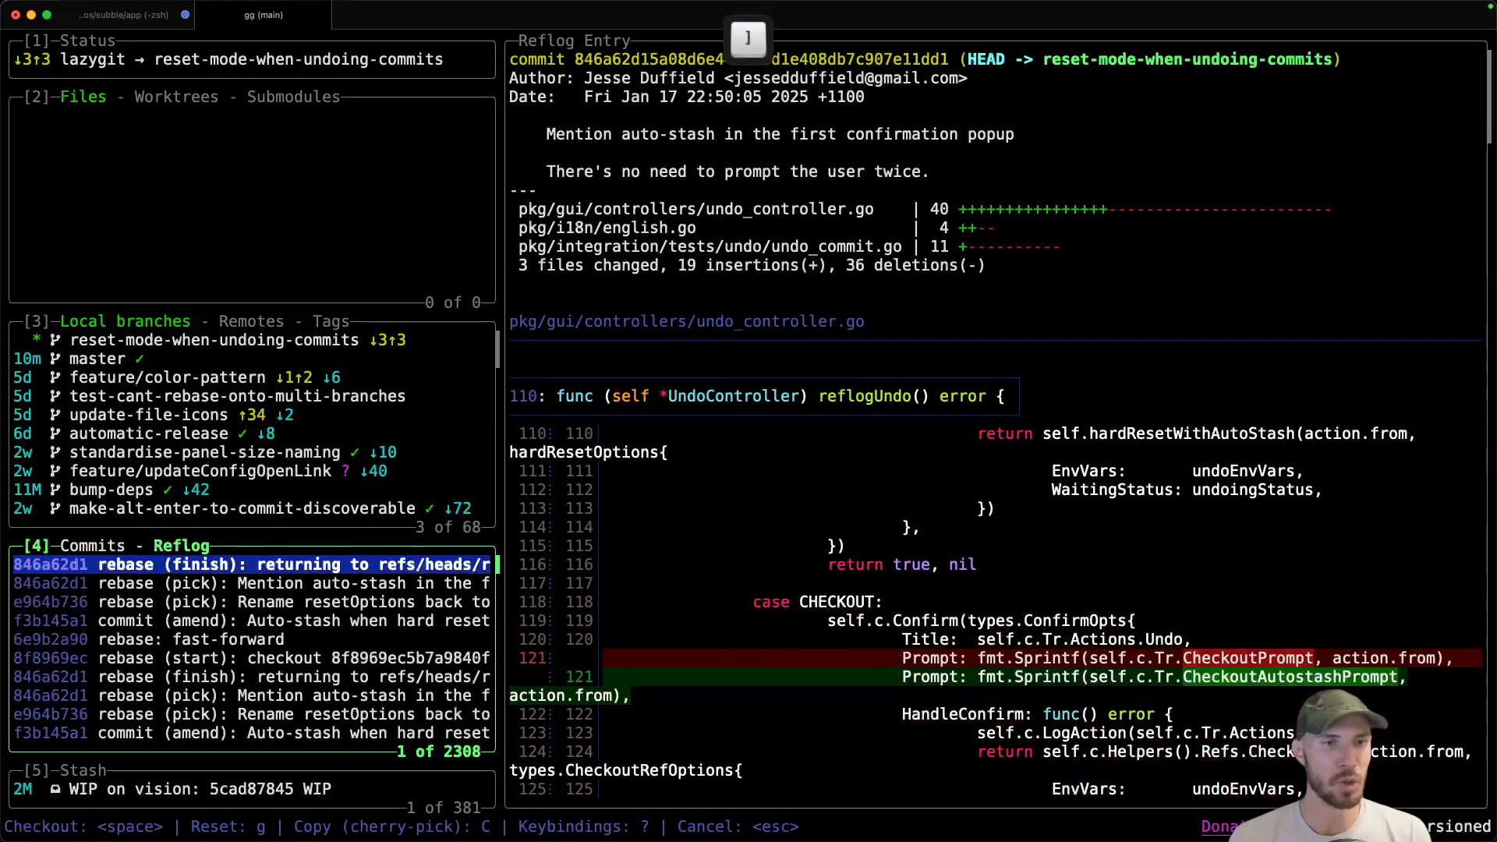
Step: Reset via reflog, stage rebase_onto.go and create a fixup! commit for the Auto-stash commit
key("p")
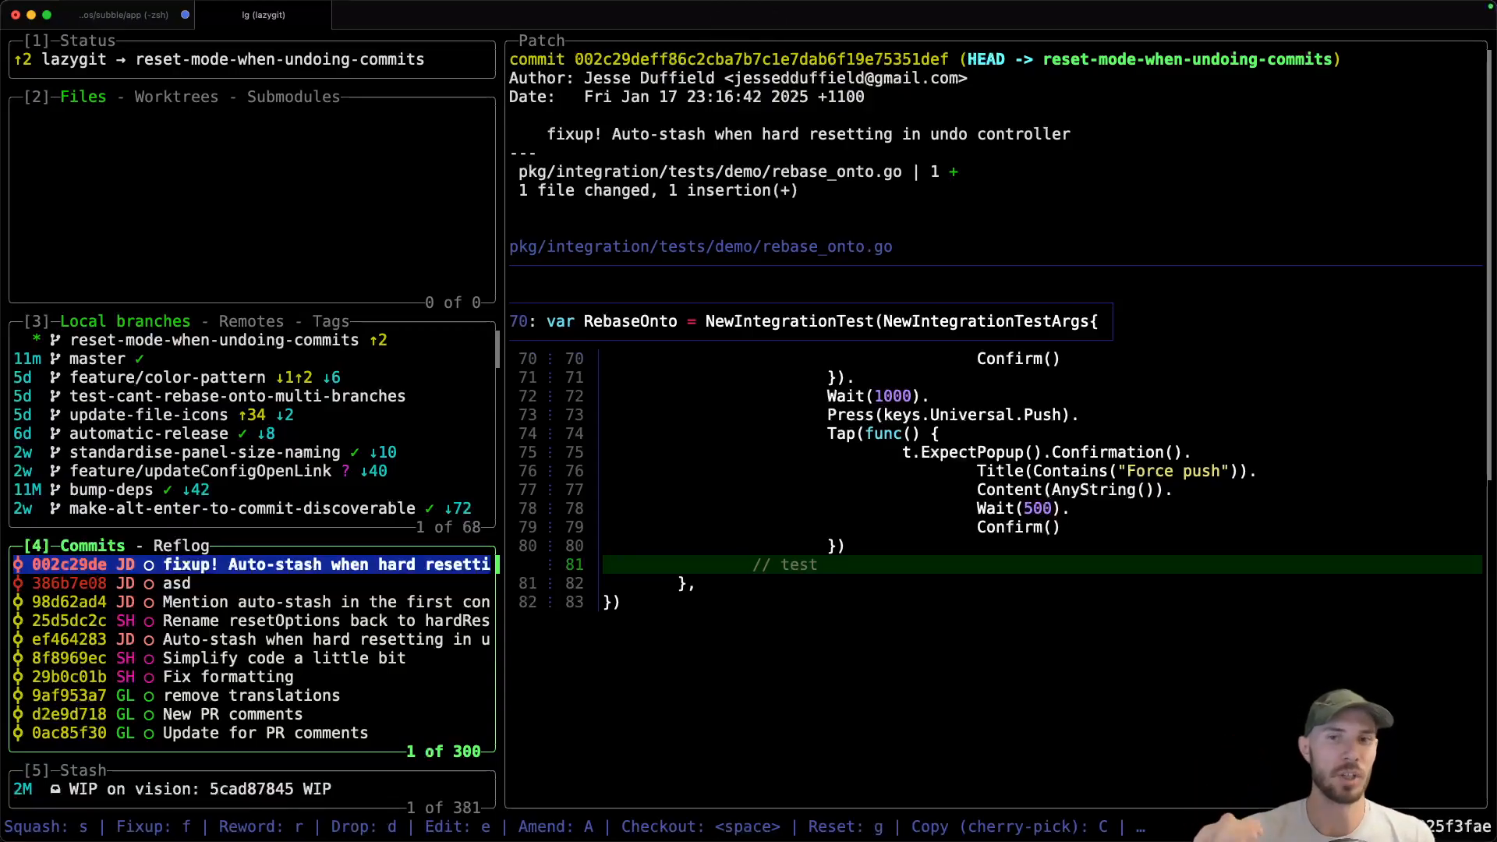
Step: Undo the fixup! commit, leaving rebase_onto.go staged, then return to PR #4167 in the browser
key("z")
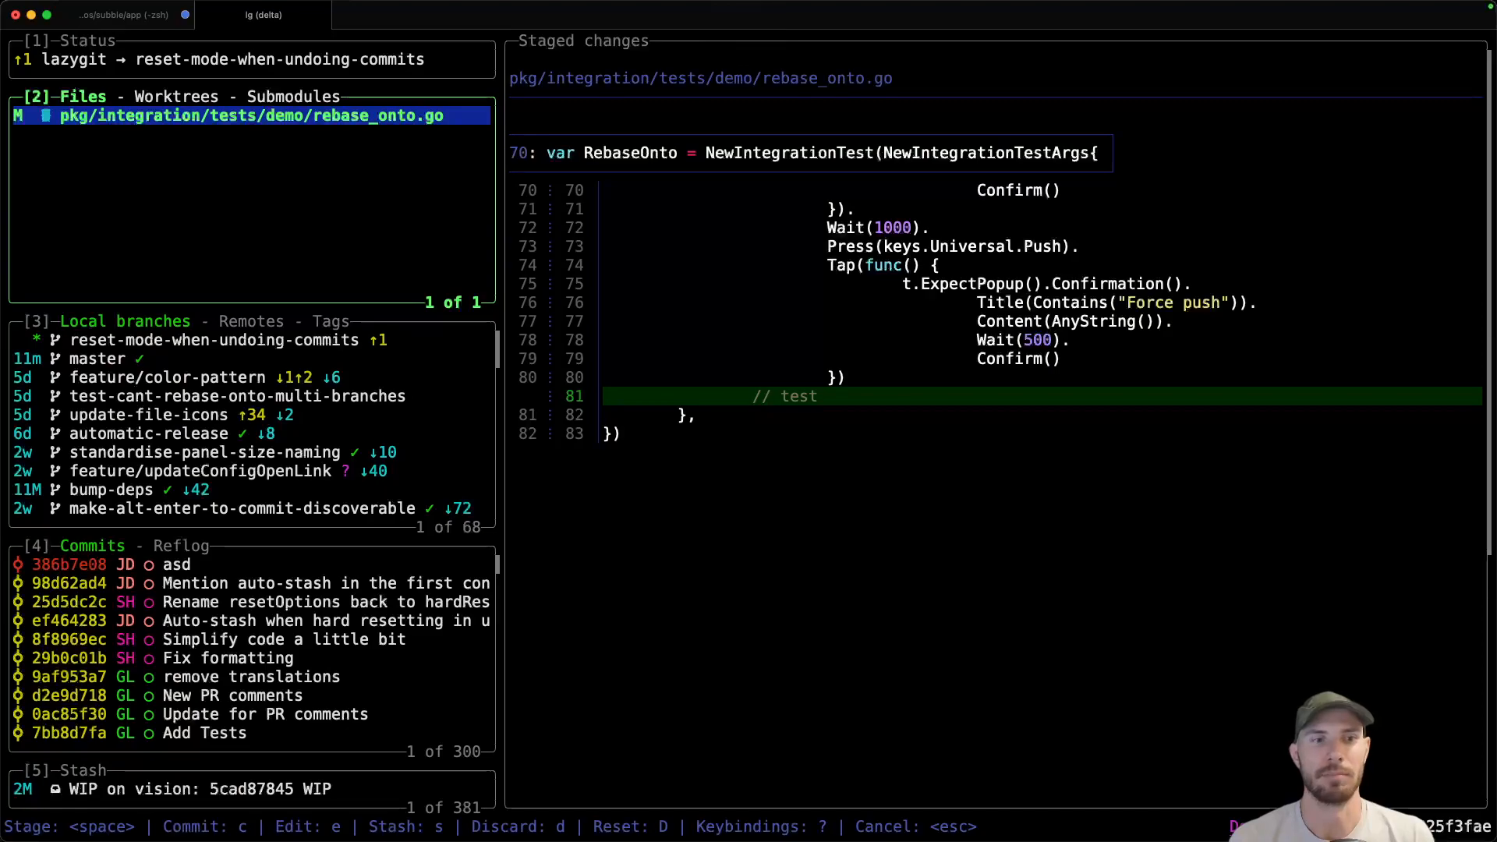
key("z")
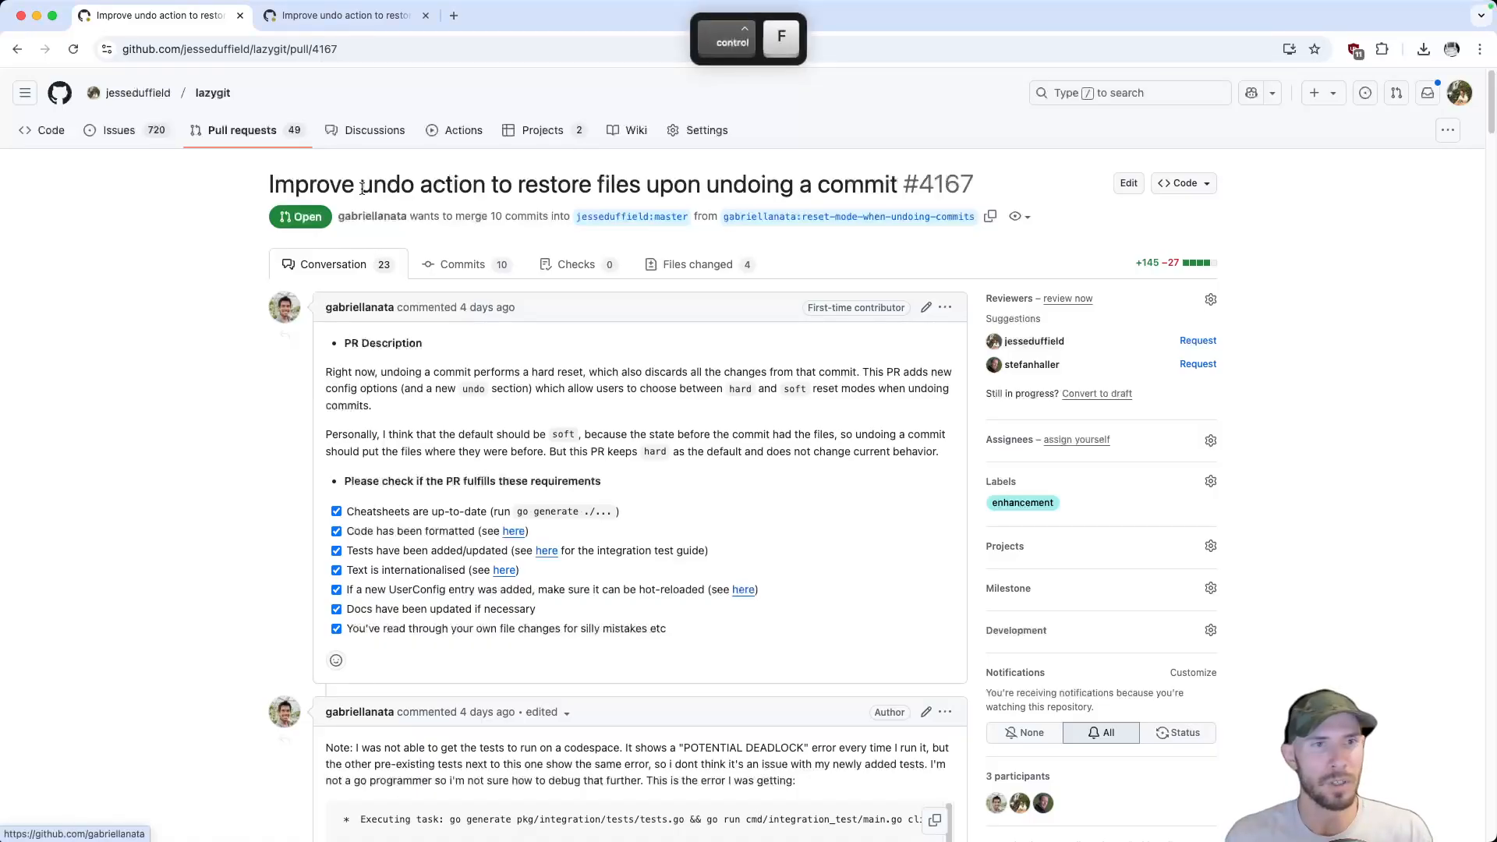
mouse_move(284, 307)
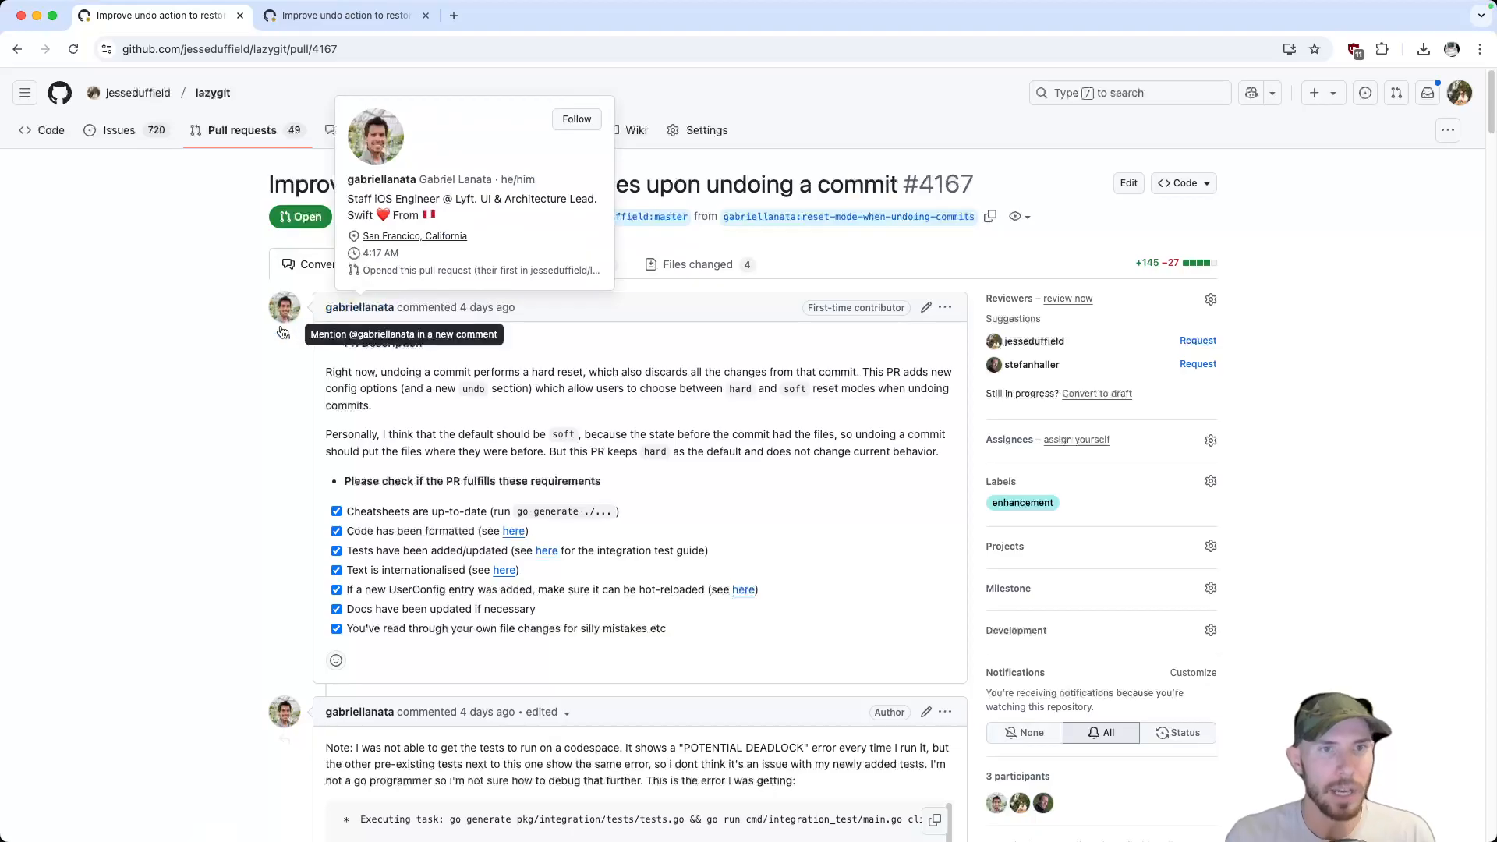
scroll("down", 3)
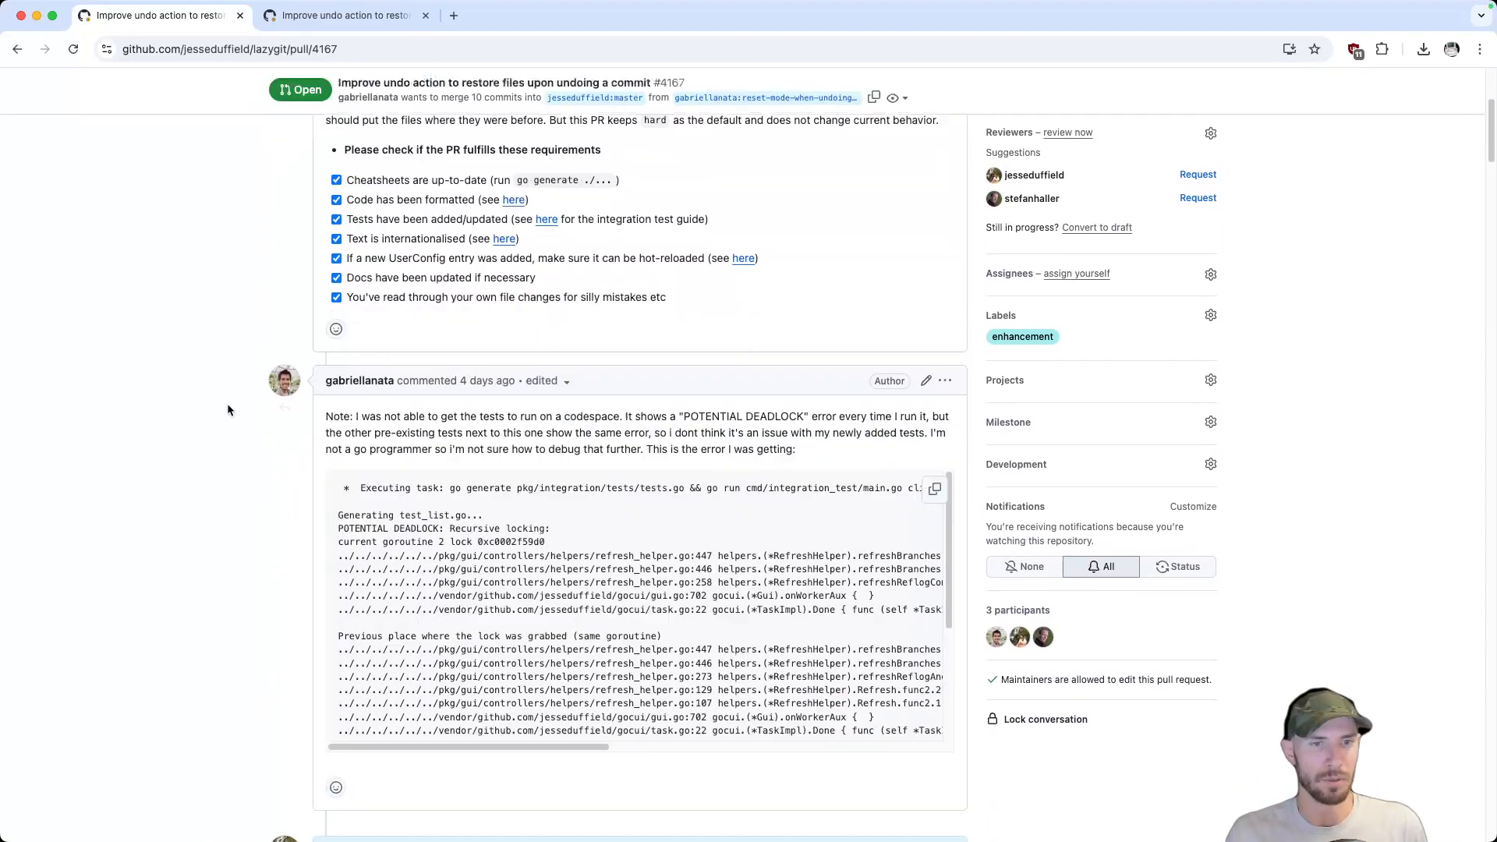
scroll("down", 3)
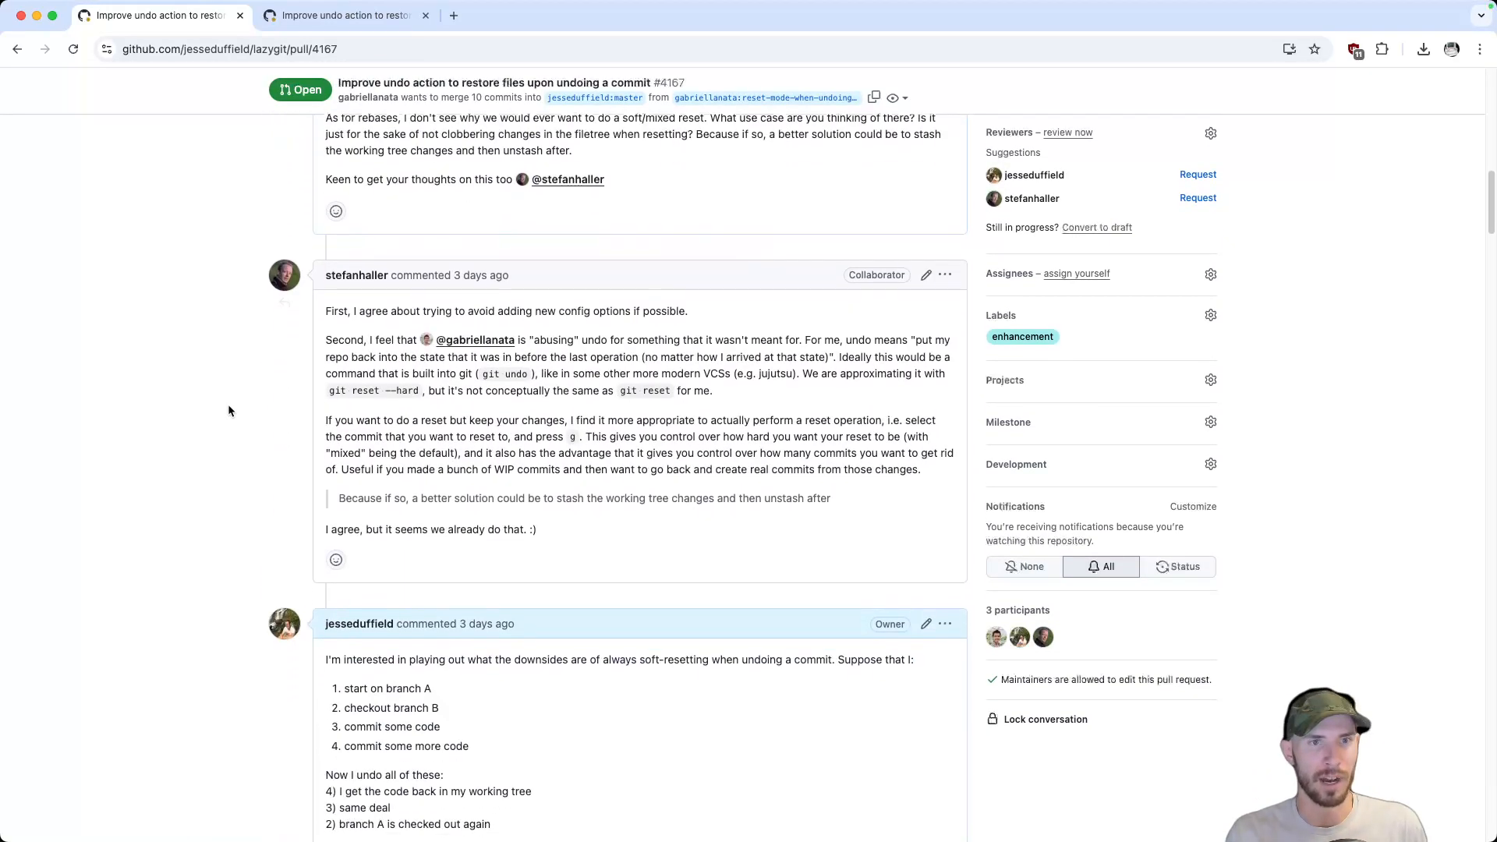
scroll("down", 3)
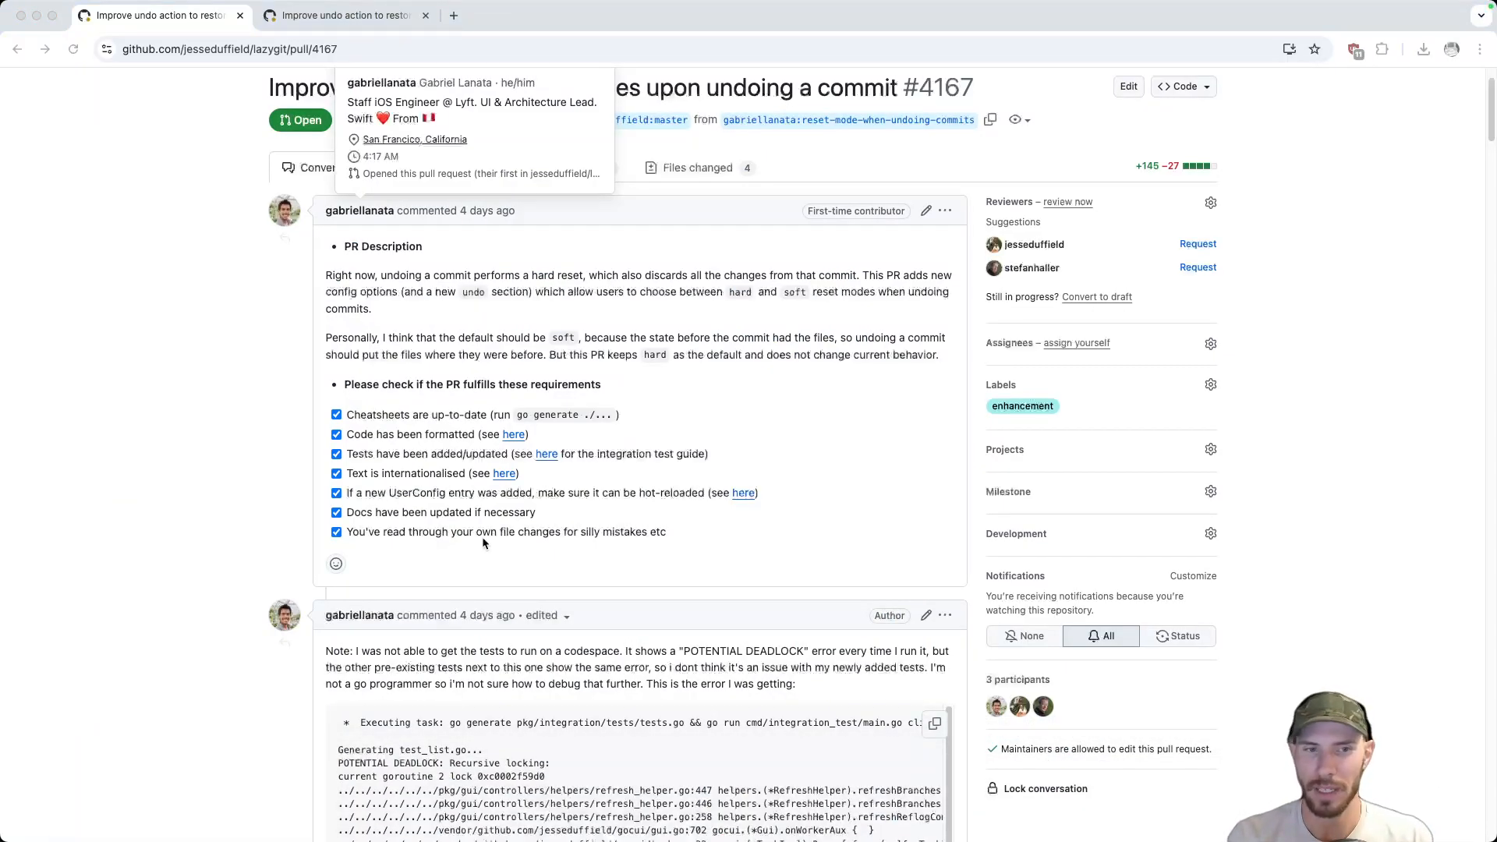
mouse_move(1344, 614)
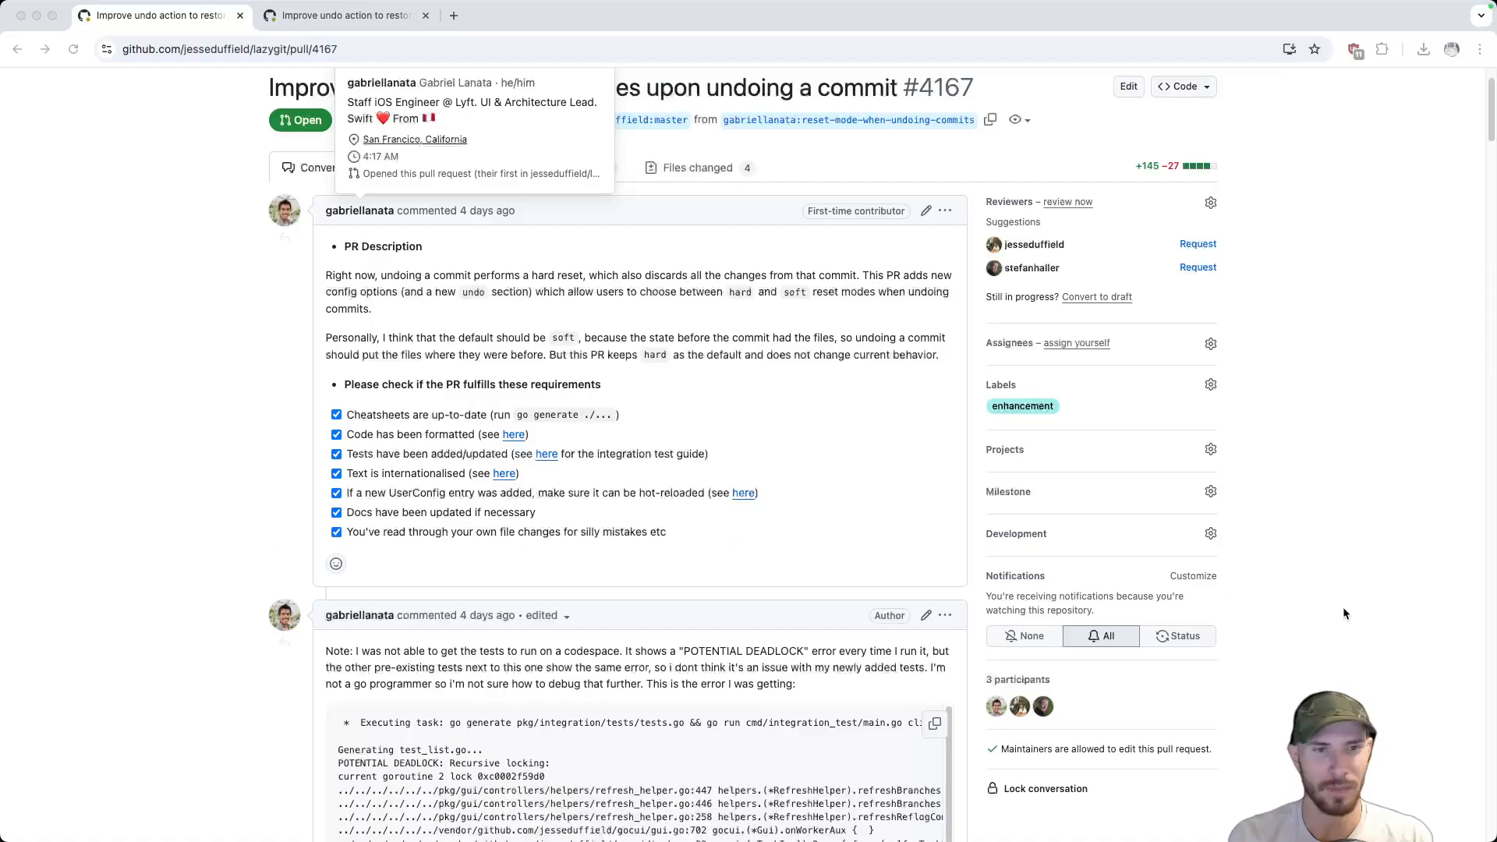